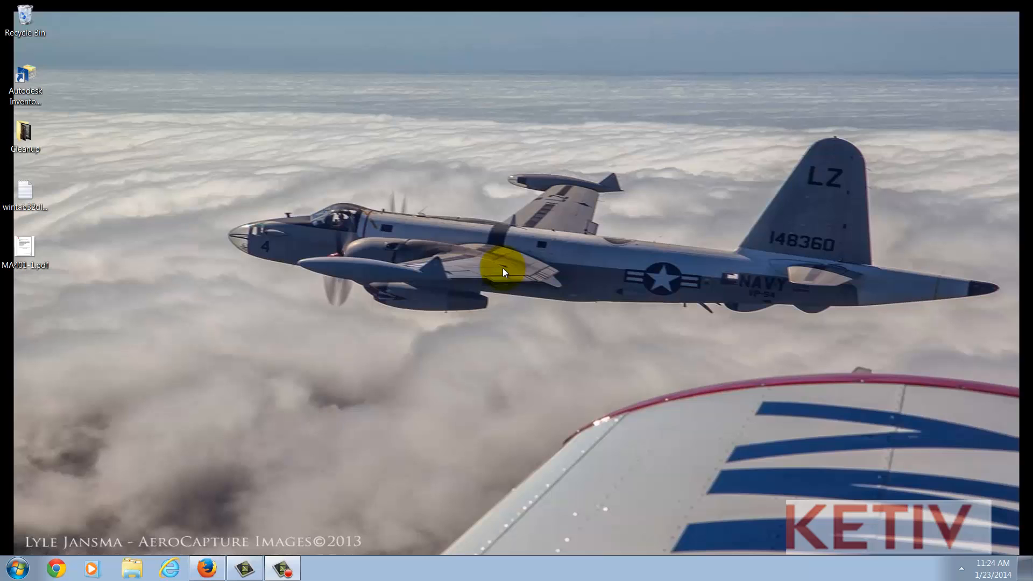
Step: Reach Programs and Features via Start and Control Panel and select Autodesk AutoCAD Mechanical 2014 - English
click(16, 567)
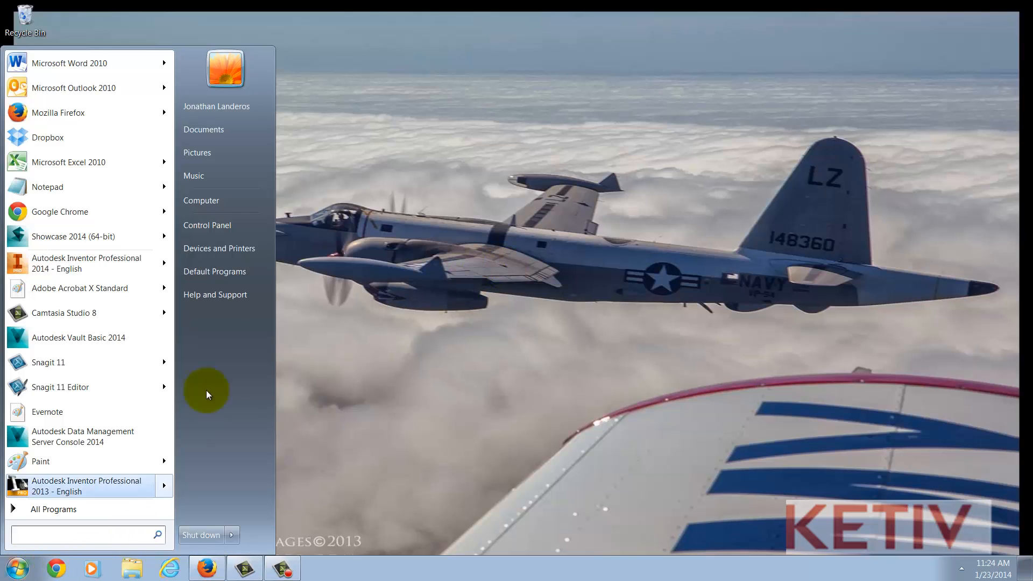
click(206, 225)
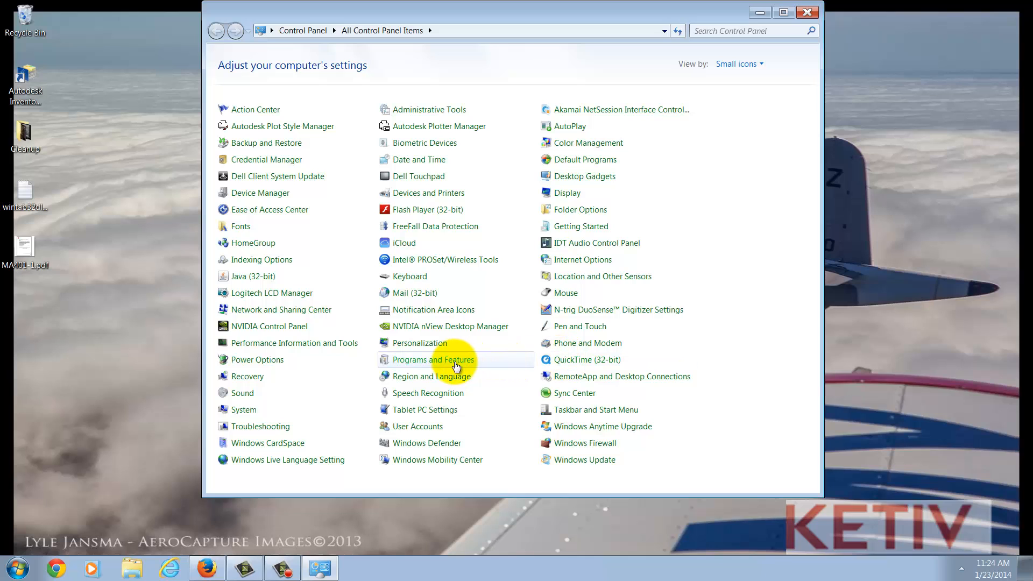
click(434, 359)
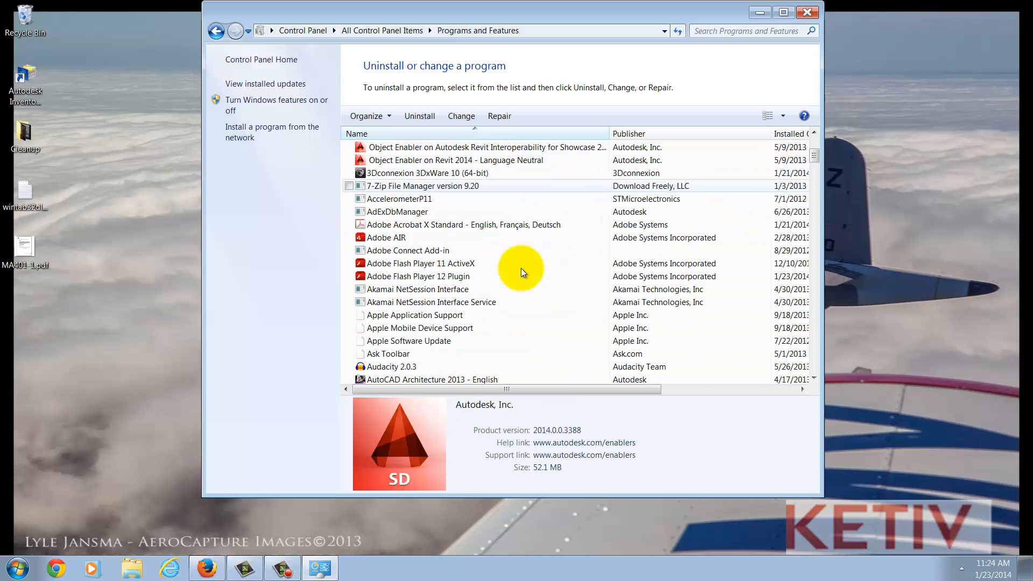
scroll(down, 3)
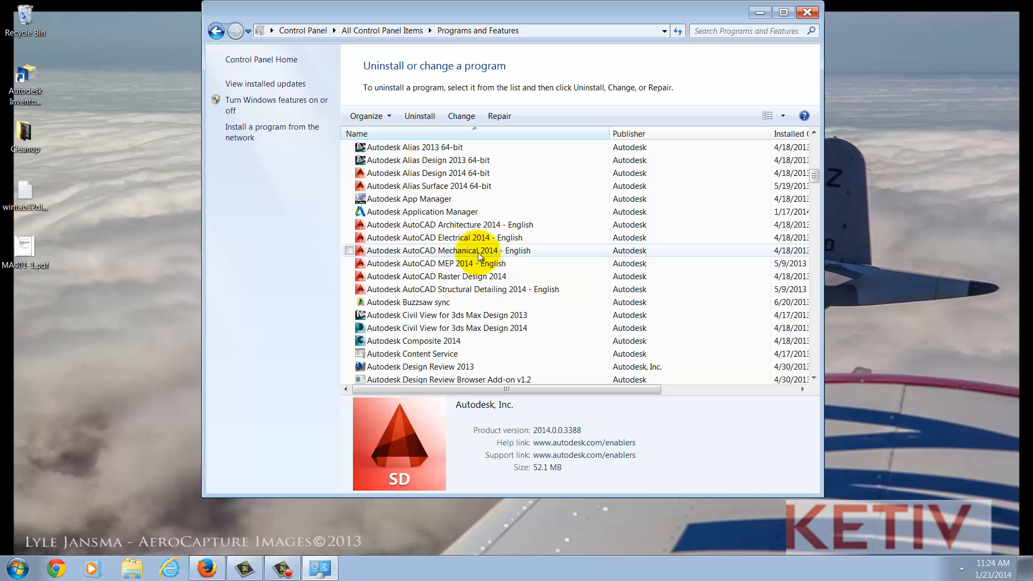
click(447, 250)
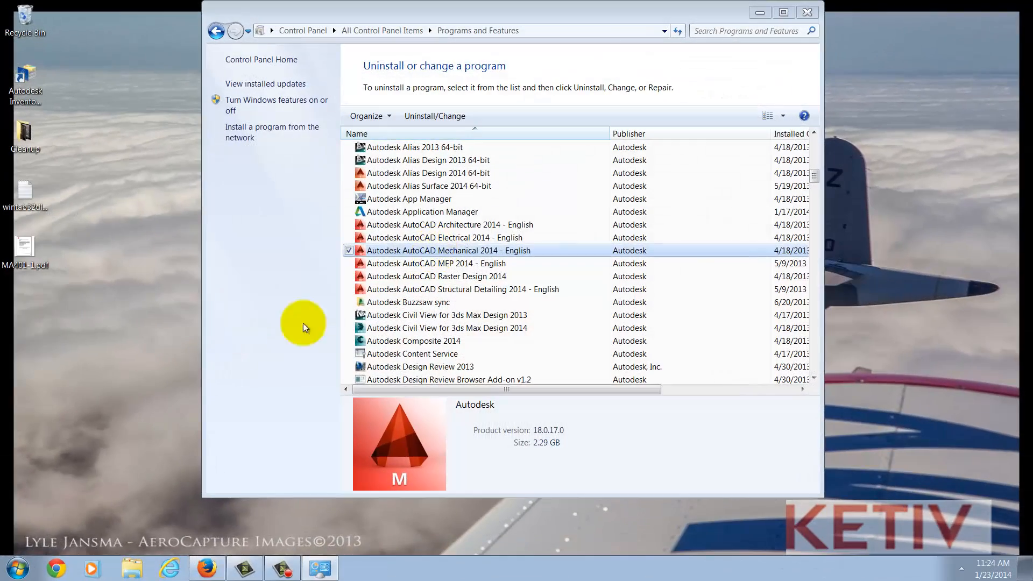
Step: Run Uninstall/Change, choose Add or Remove Features, tick Express Tools, update and finish the installer
click(433, 116)
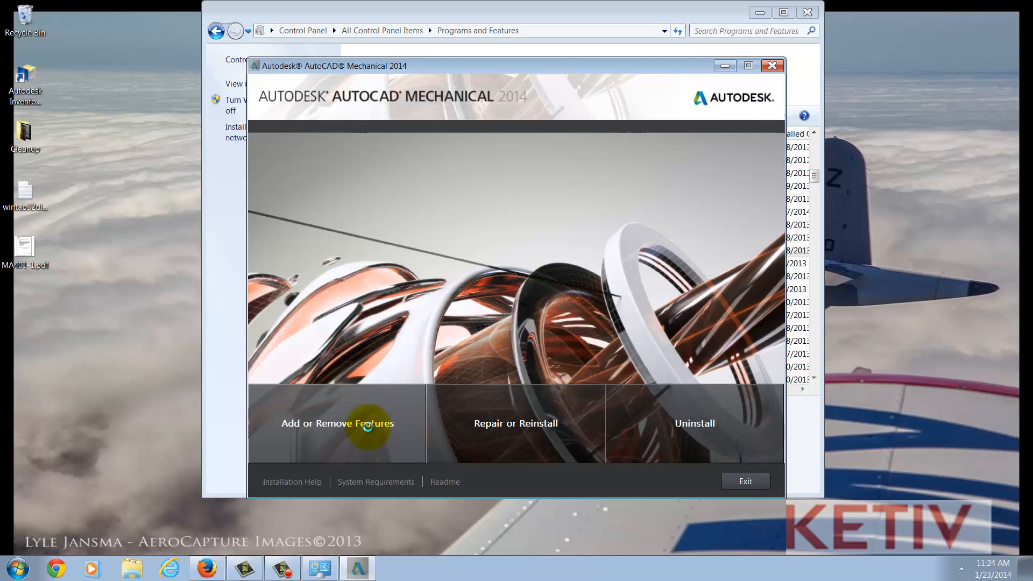
click(336, 423)
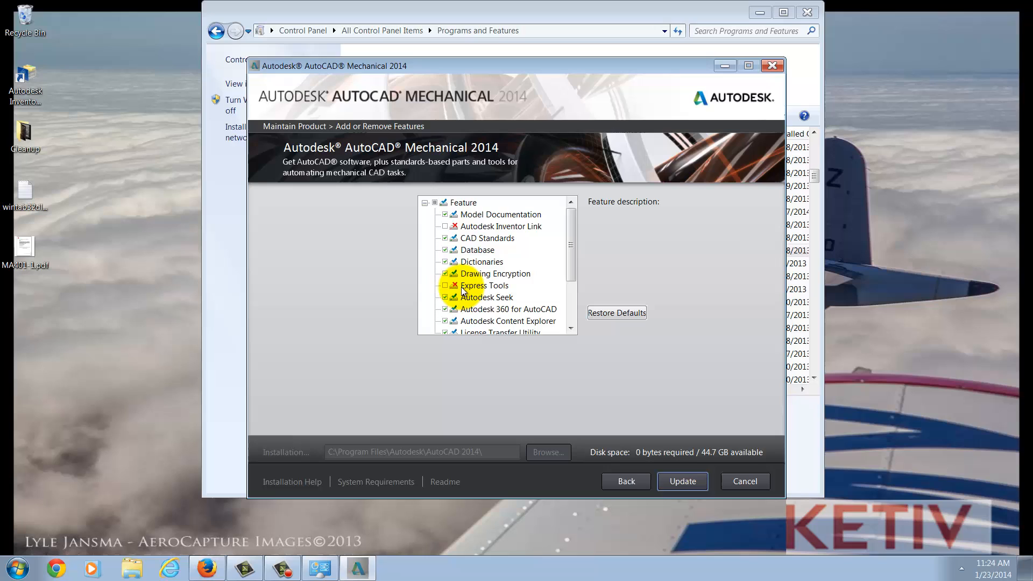
mouse_move(487, 284)
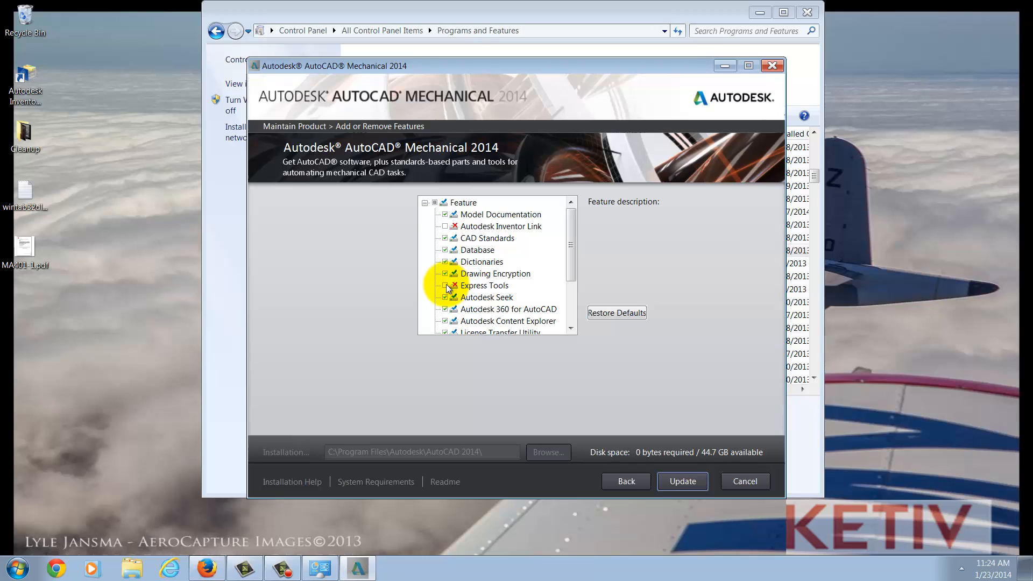
click(484, 285)
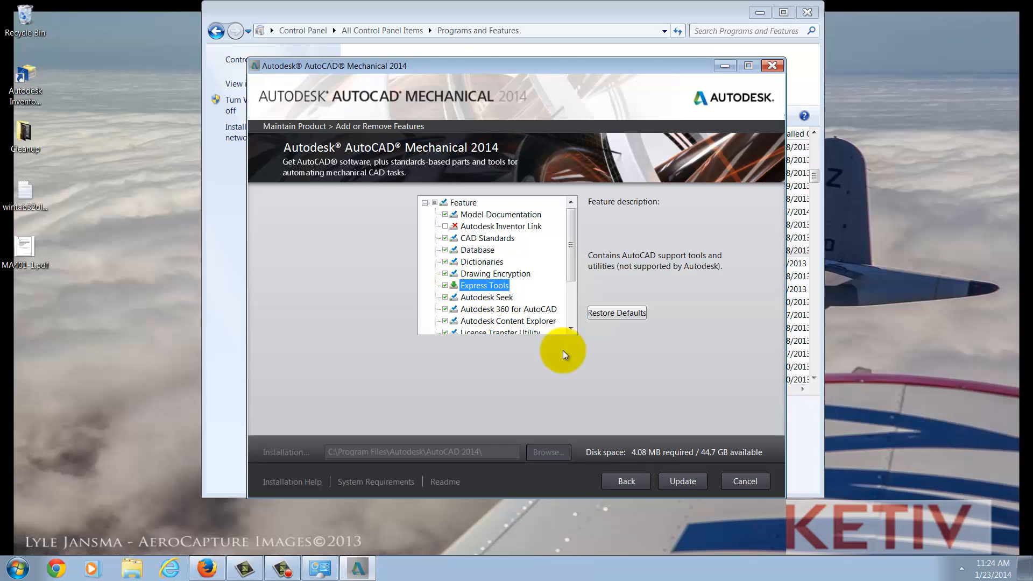
click(682, 481)
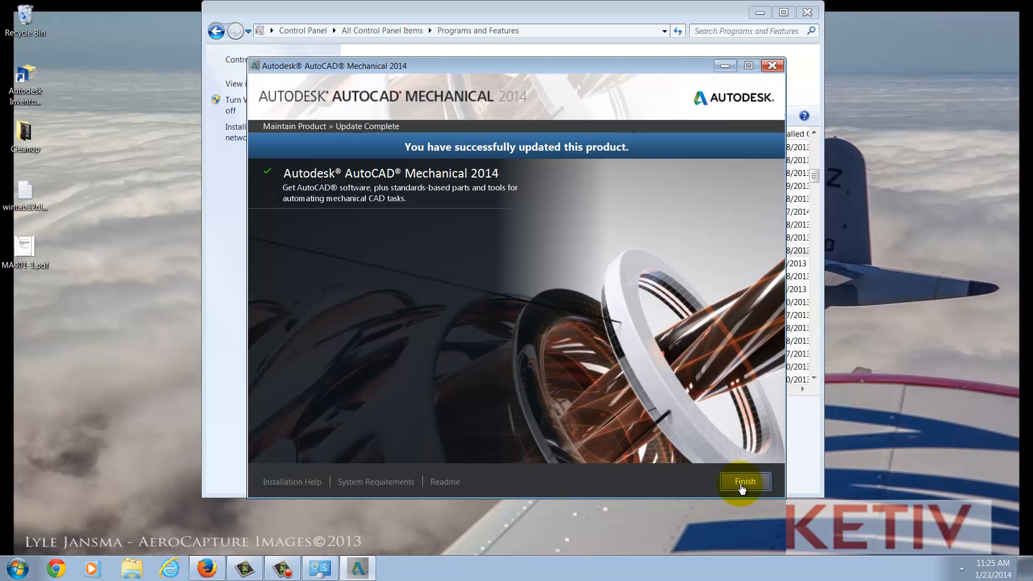
click(743, 482)
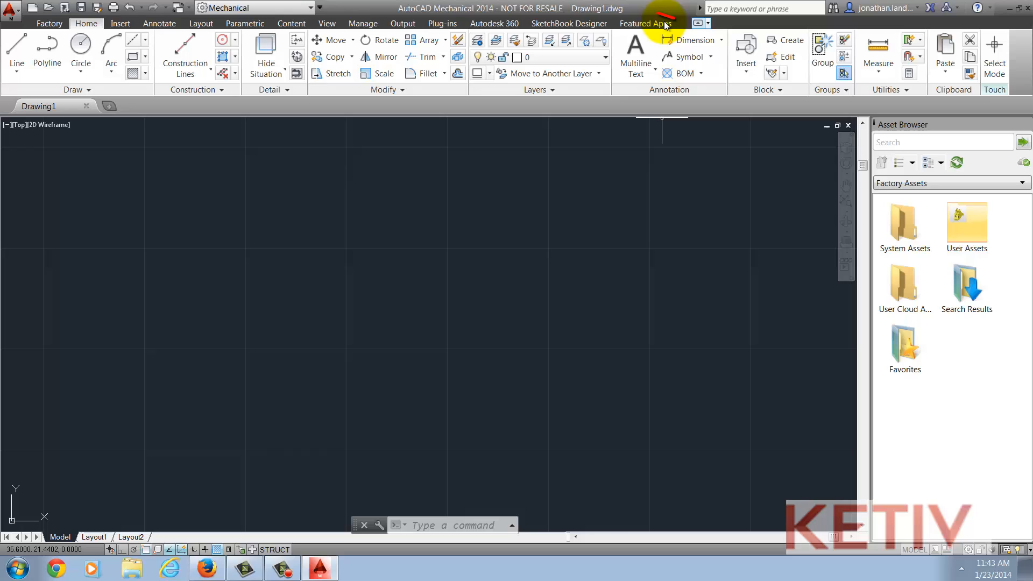
mouse_move(698, 36)
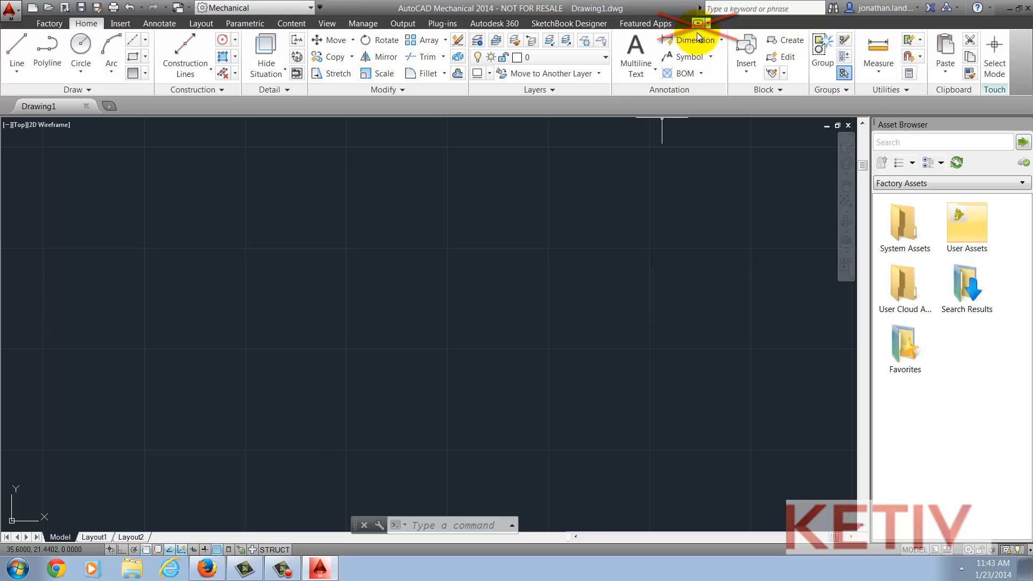
mouse_move(354, 321)
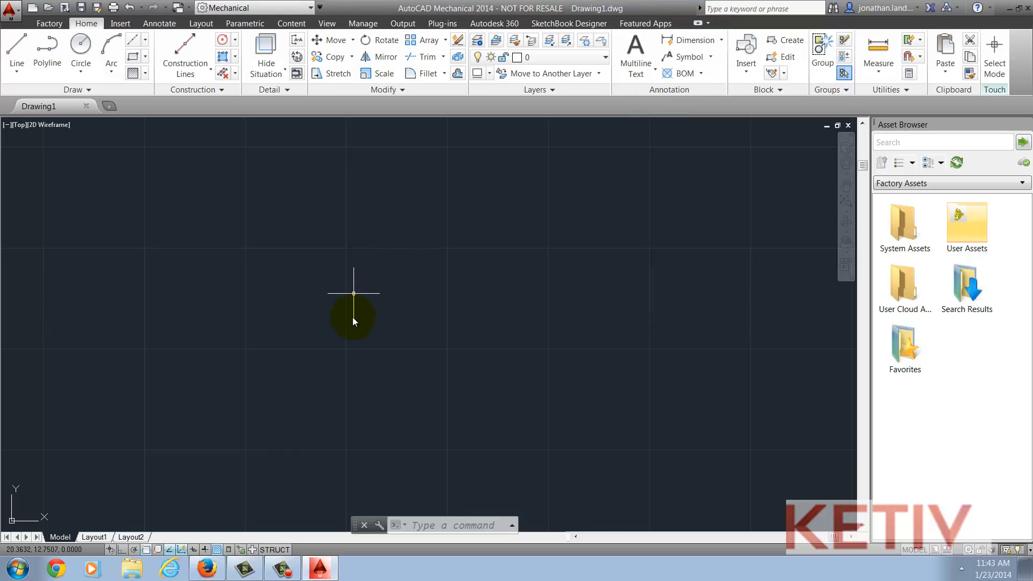
mouse_move(356, 325)
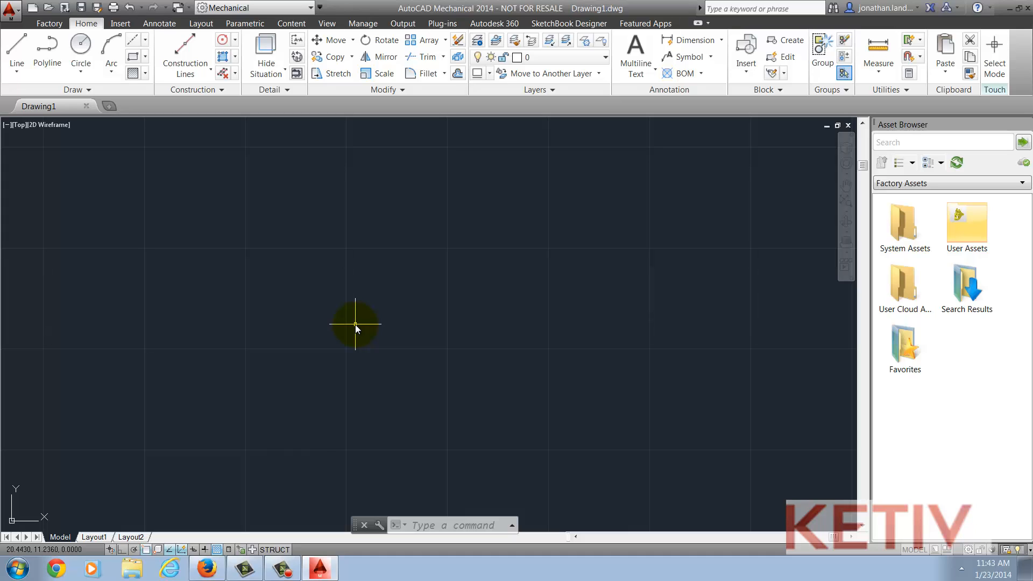
Step: Run CUILOAD to bring up the Load/Unload Customizations dialog
text(cu)
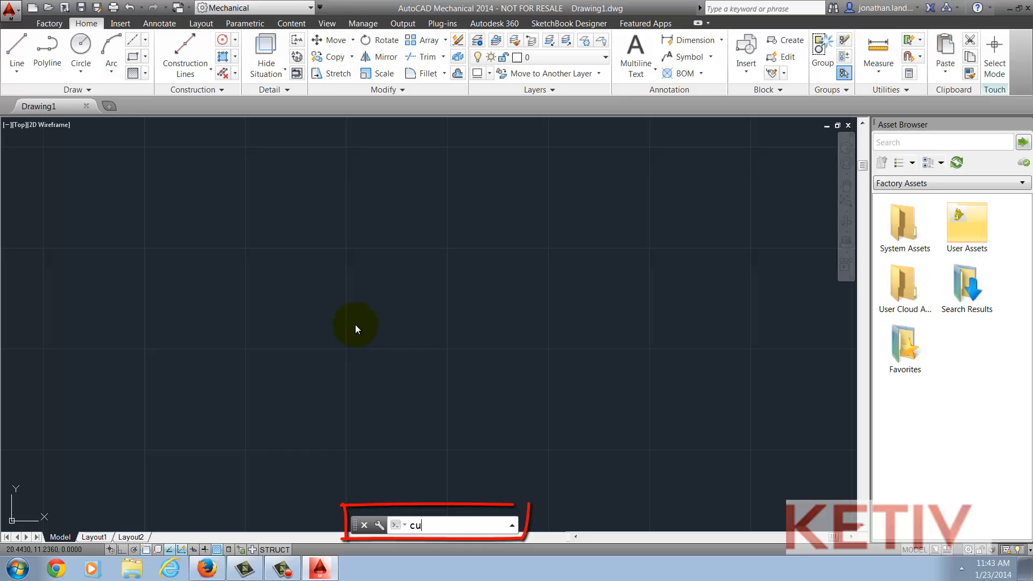
text(iload)
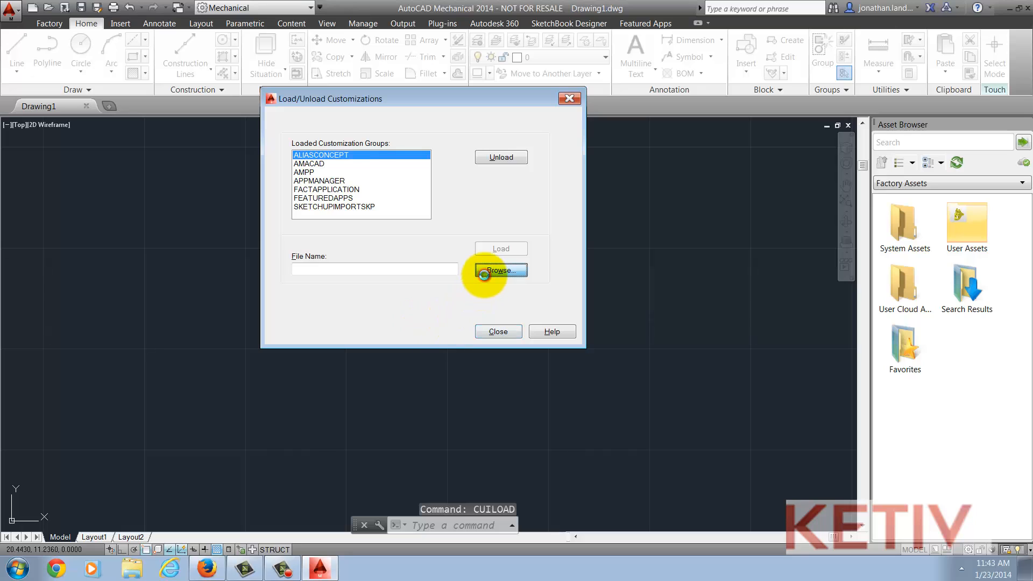
Step: Browse to acetmain.cuix in the Support folder, load it so EXPRESS joins the groups, and close the dialog
click(500, 270)
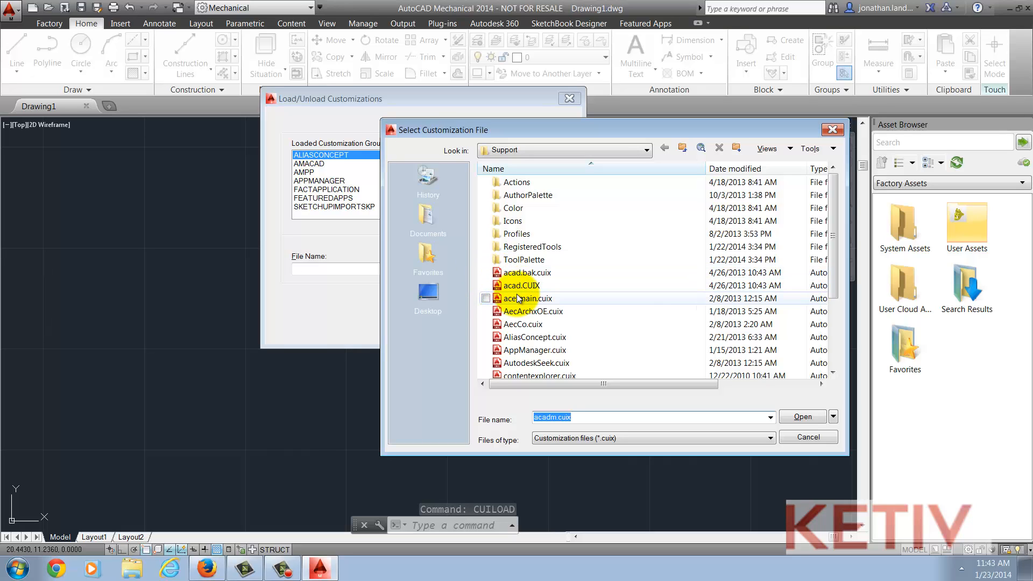
mouse_move(525, 298)
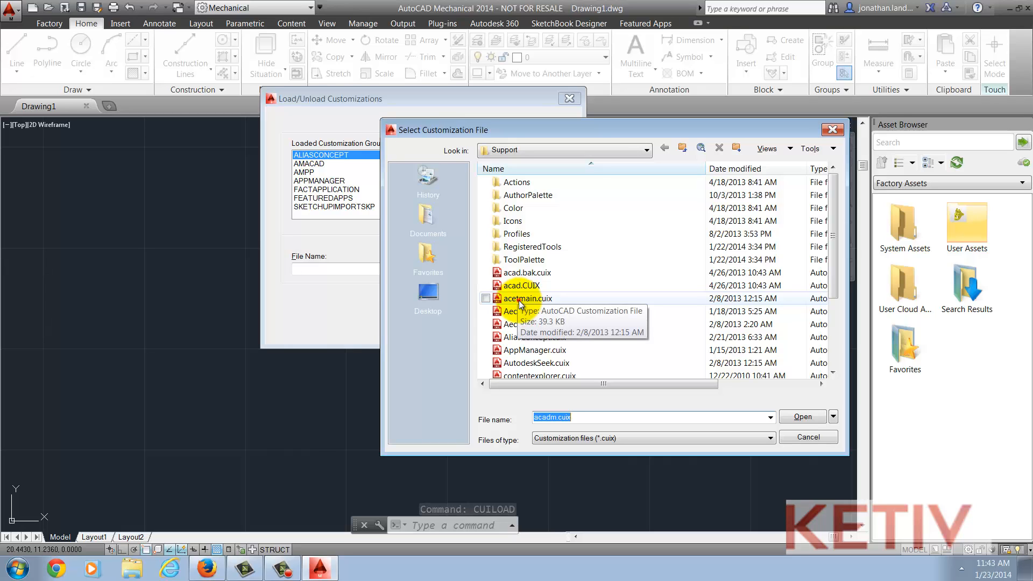
click(527, 298)
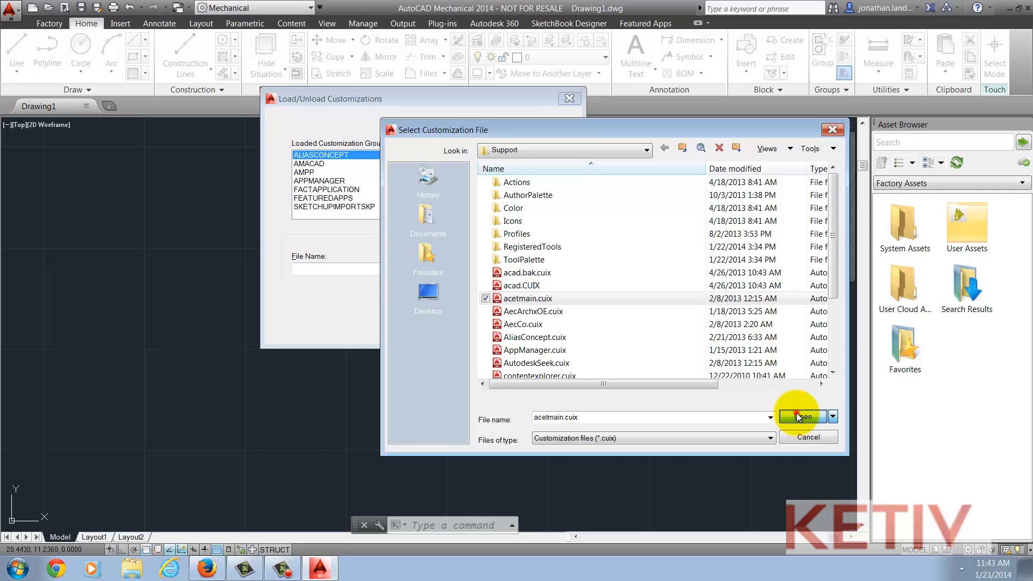
click(799, 417)
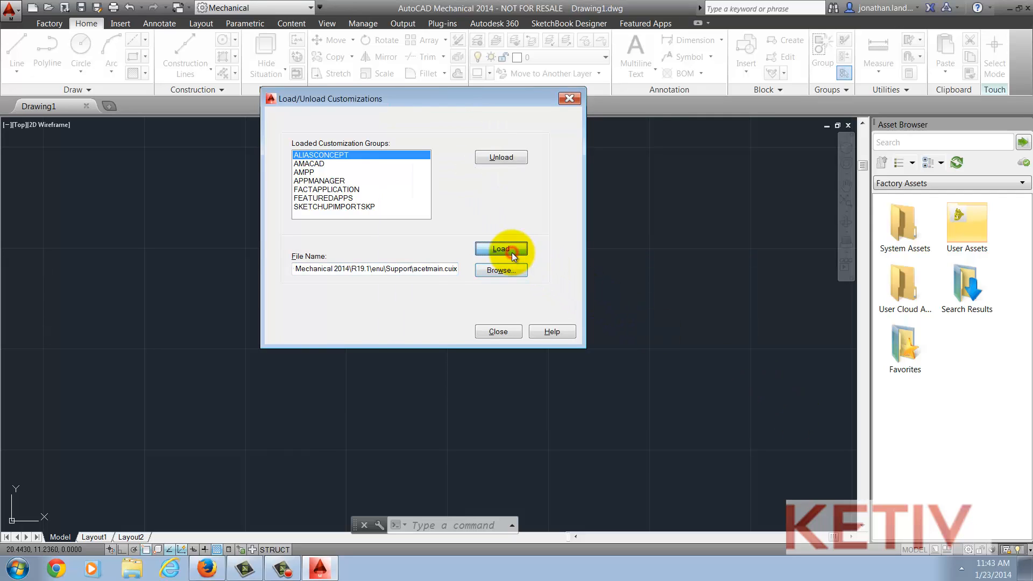
click(500, 248)
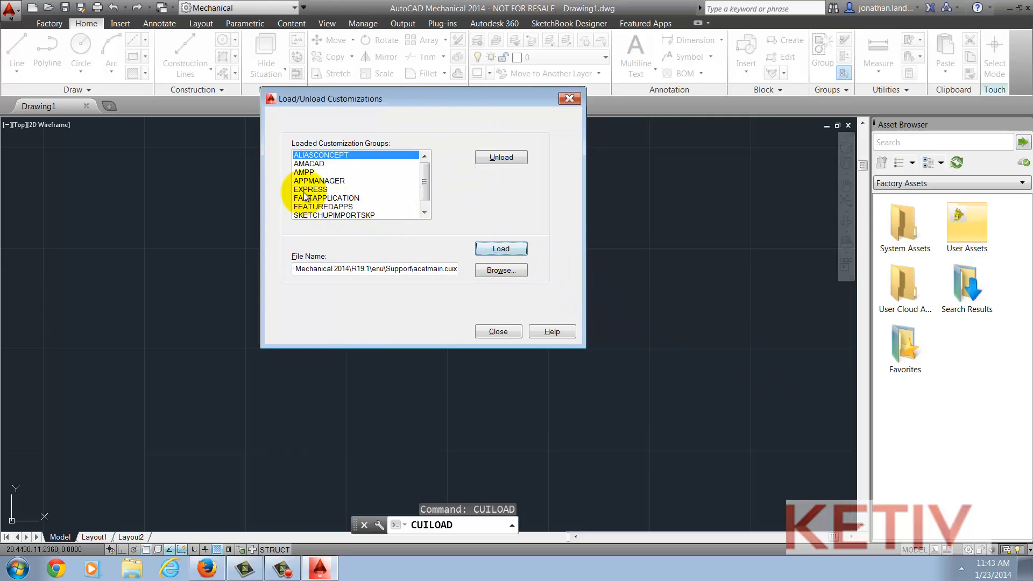
click(310, 190)
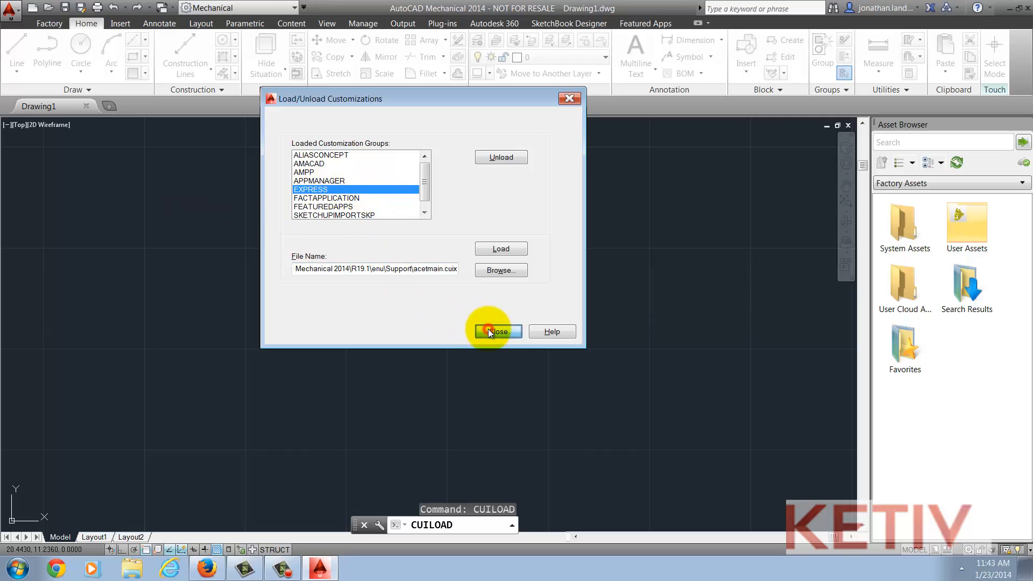
click(497, 331)
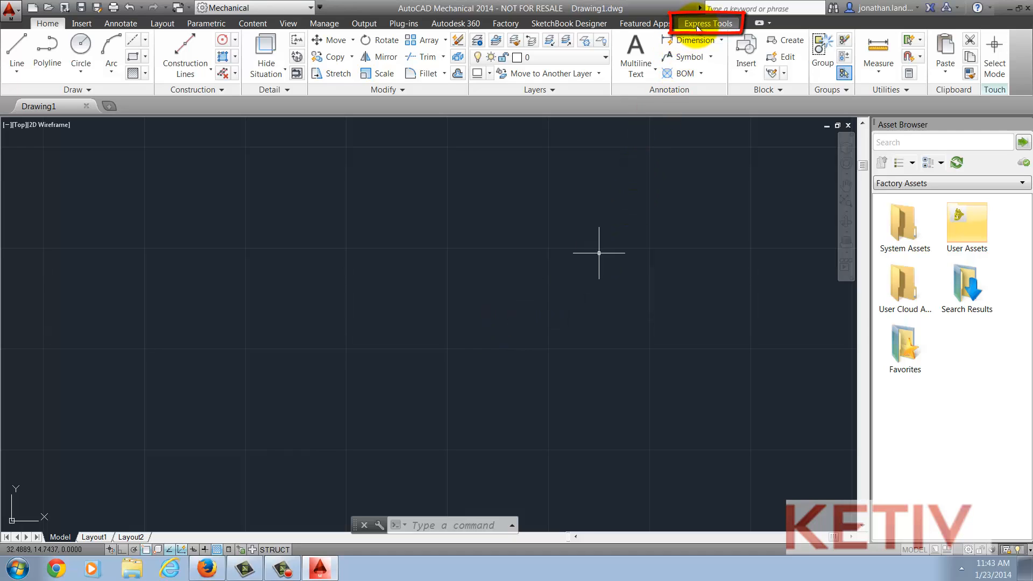
Step: Show the Express Tools ribbon tab with its Move/Copy/Rotate and Stretch Multiple commands
click(708, 23)
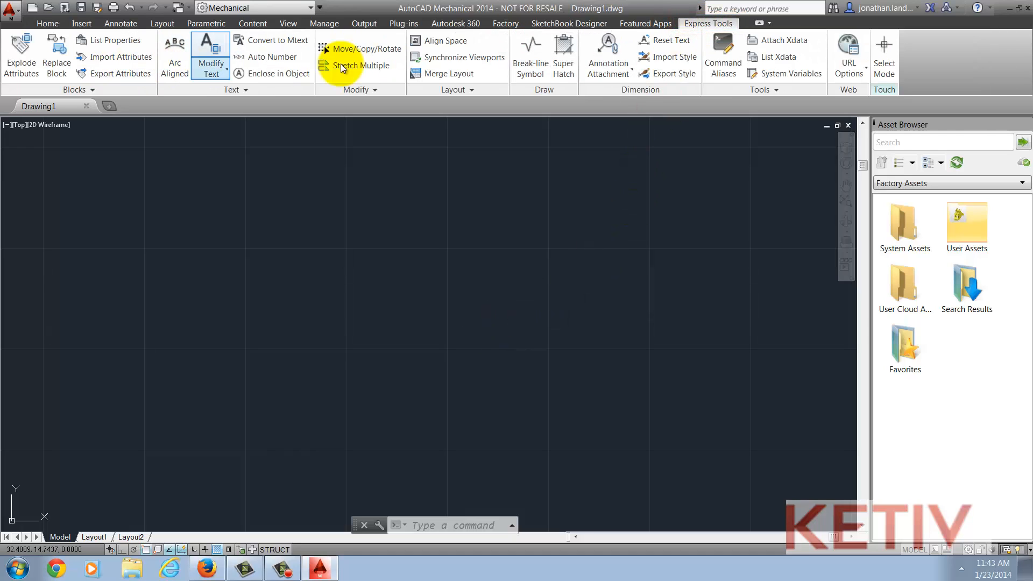